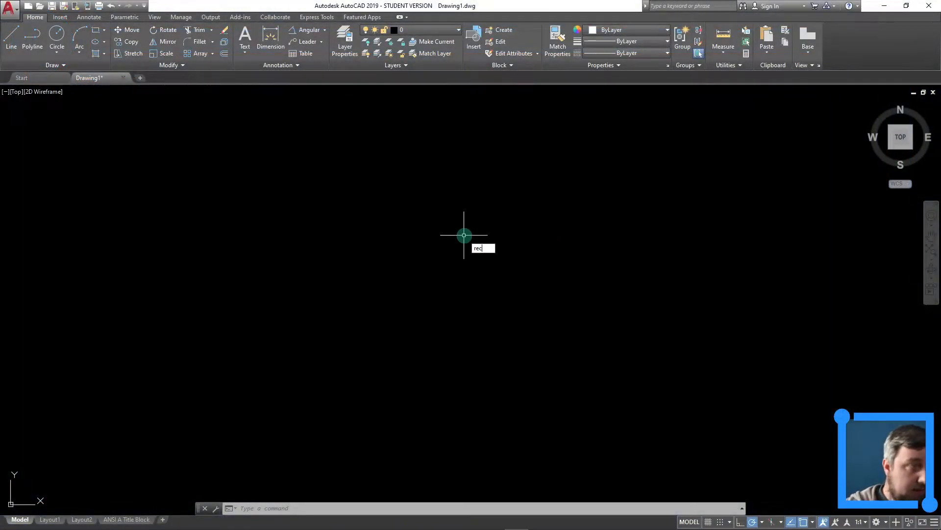
Draw the 8.5 by 5 plate outline and a 3-unit square, then move the square to the plate's centre.
{"action": "left_click", "coordinate": [463, 235]}
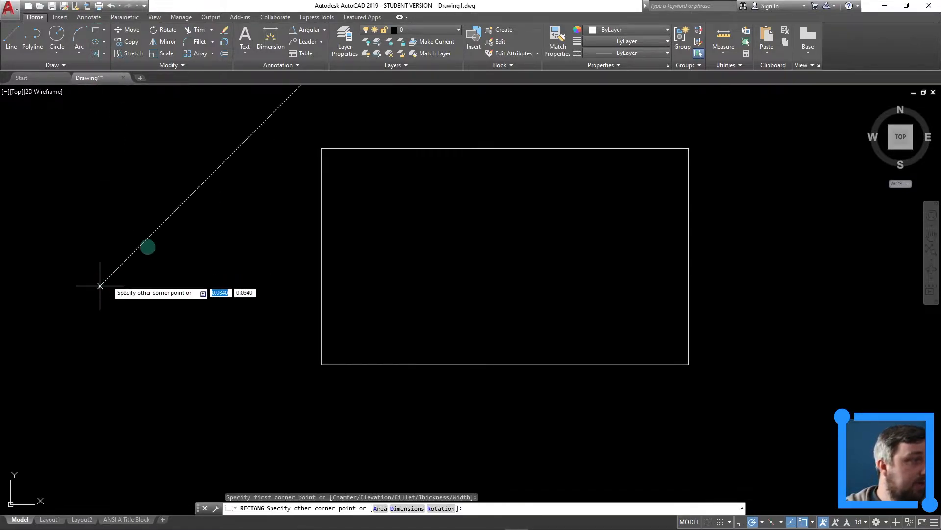
{"action": "mouse_move", "coordinate": [172, 249]}
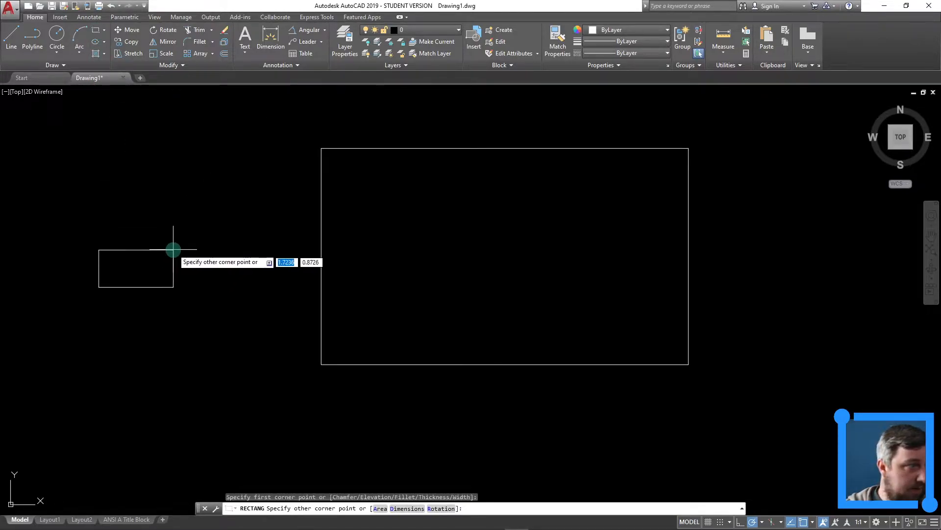
{"action": "type", "text": "3"}
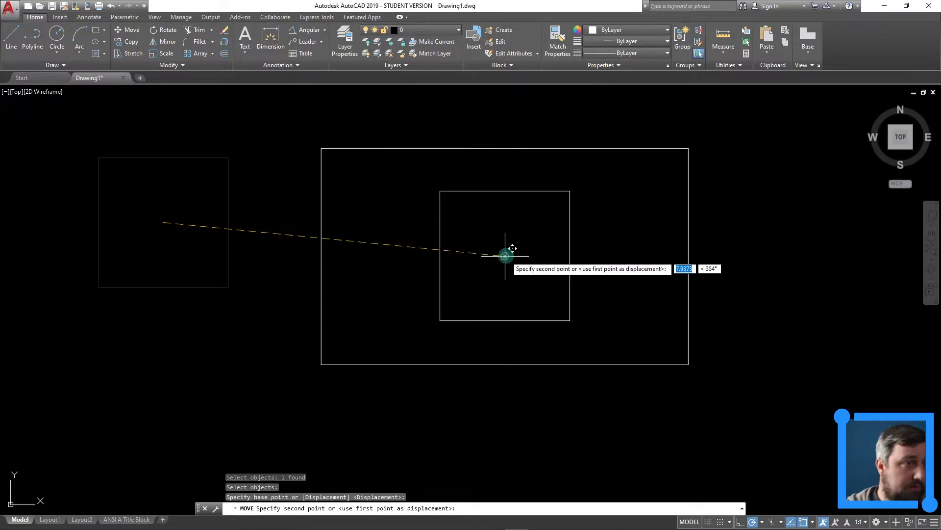
{"action": "left_click", "coordinate": [653, 290]}
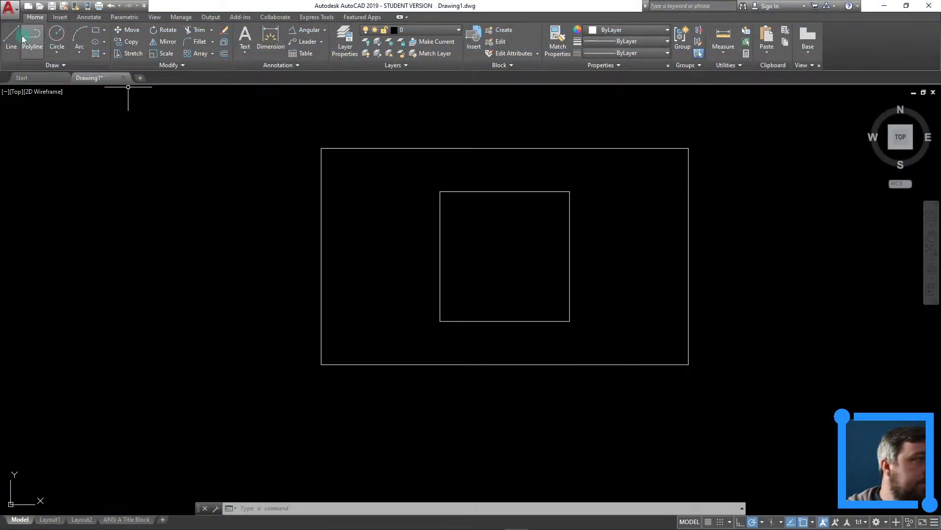
Place a 0.75 by 2 rectangle right of the square using a temporary guide line, then erase the line.
{"action": "left_click", "coordinate": [11, 39]}
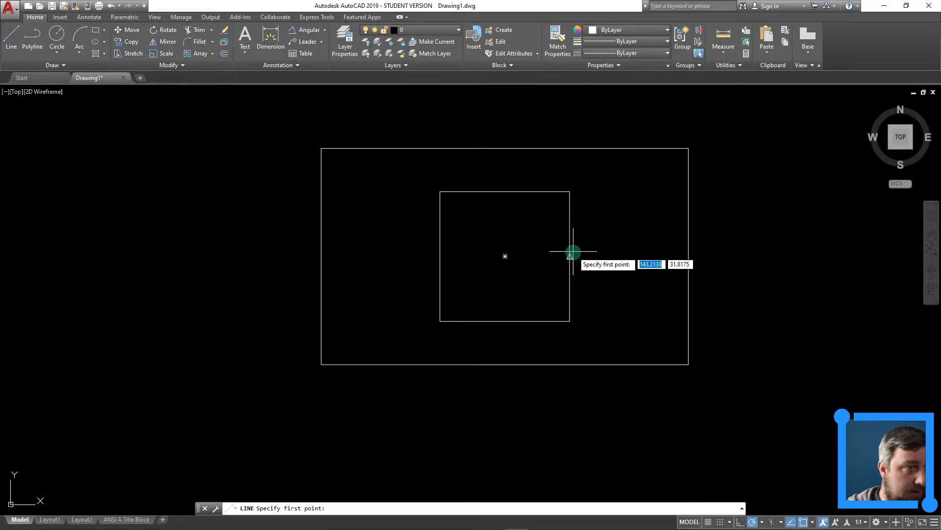
{"action": "left_click", "coordinate": [570, 252]}
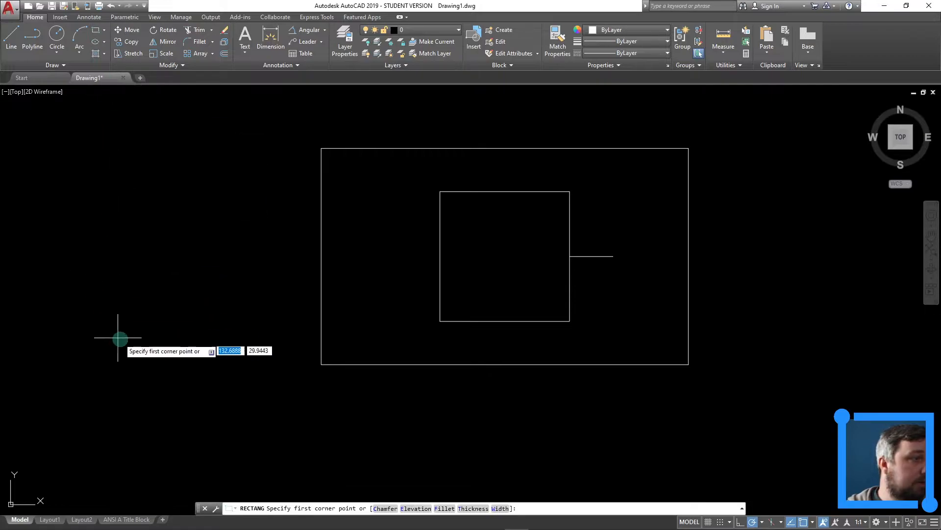
{"action": "left_click", "coordinate": [117, 337]}
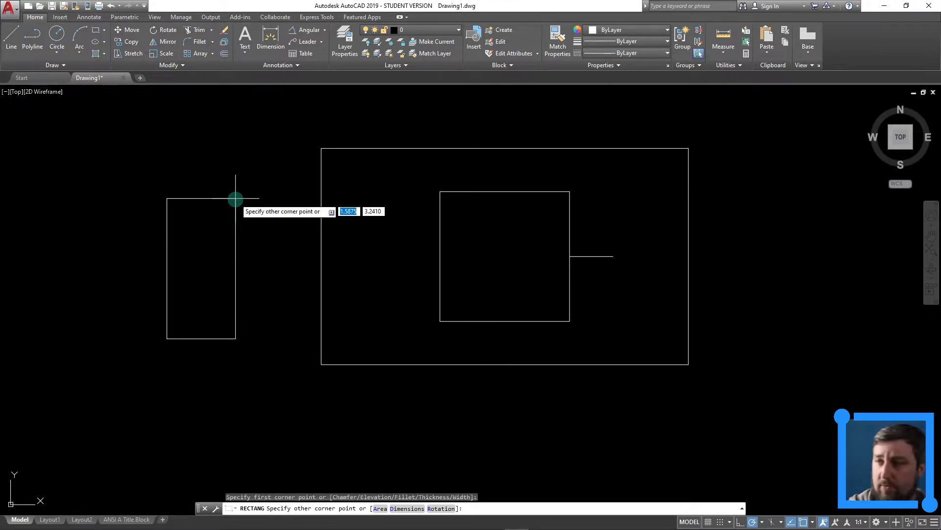
{"action": "key", "text": "Tab"}
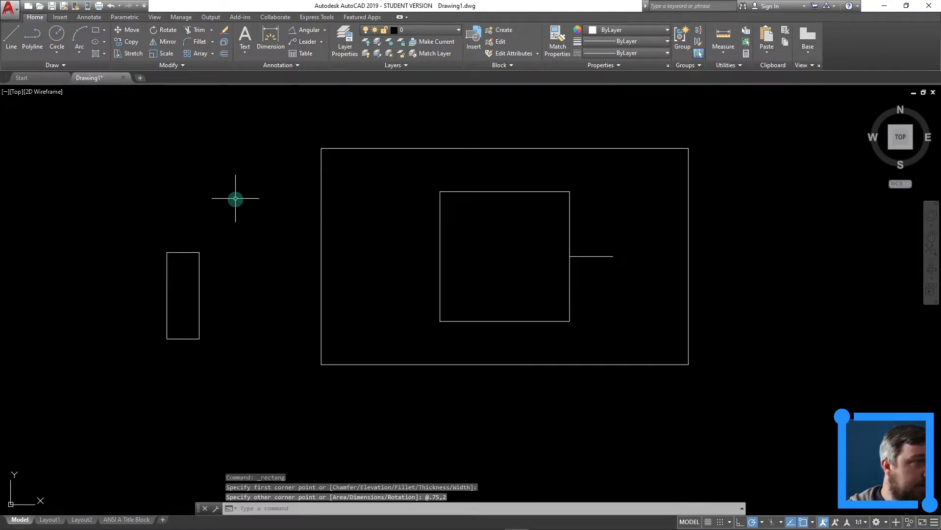
{"action": "left_click", "coordinate": [183, 297]}
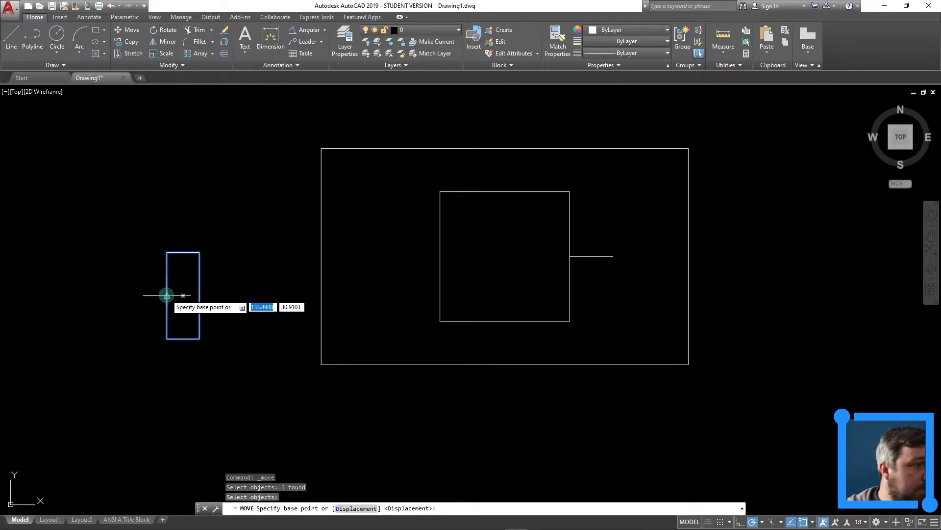
{"action": "left_click", "coordinate": [167, 294]}
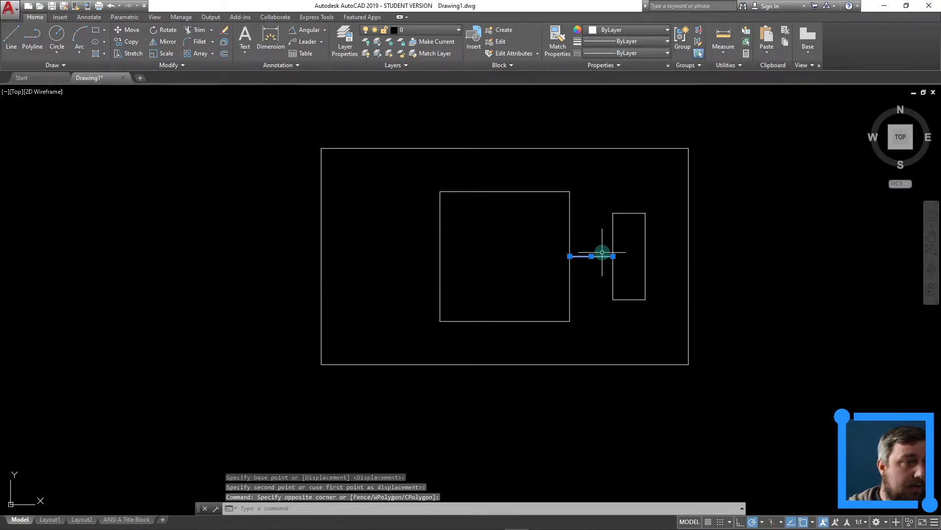
{"action": "left_click", "coordinate": [615, 217]}
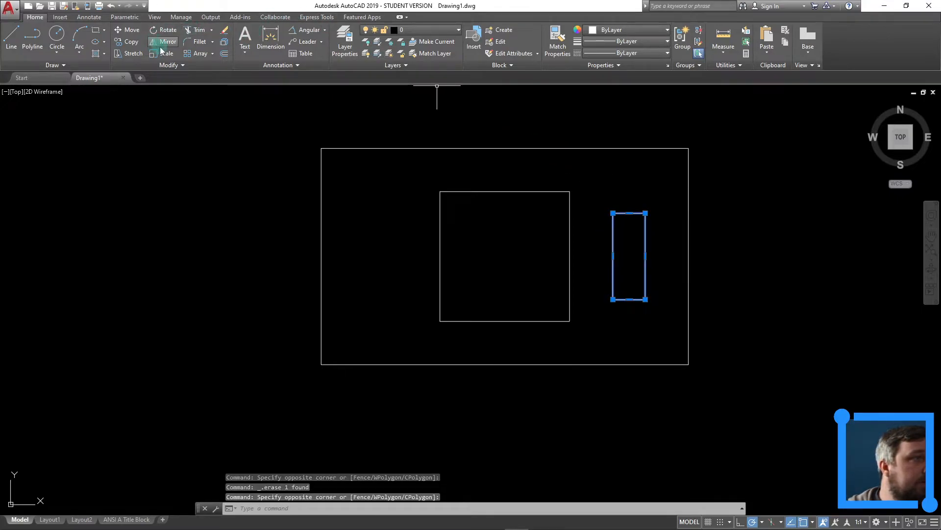
Mirror the narrow rectangle across the plate's vertical midline, keeping the original.
{"action": "left_click", "coordinate": [169, 41]}
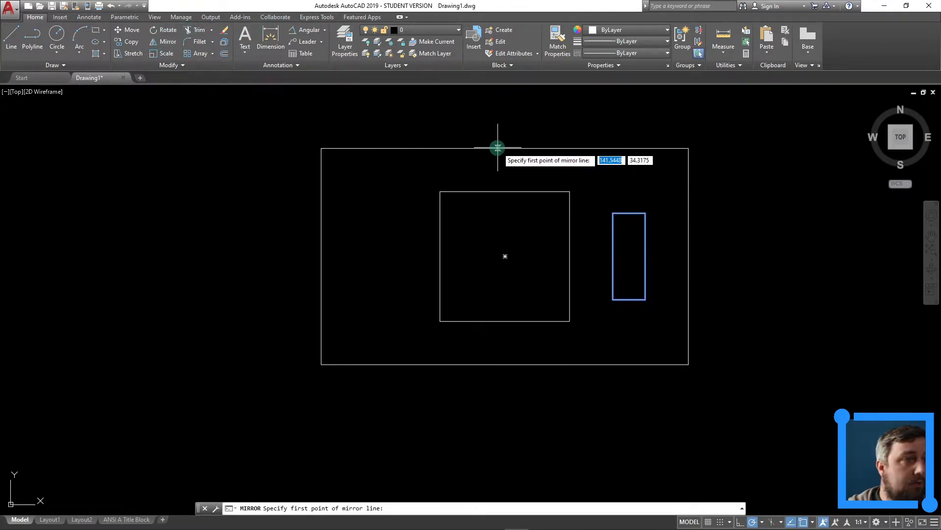
{"action": "left_click", "coordinate": [498, 147]}
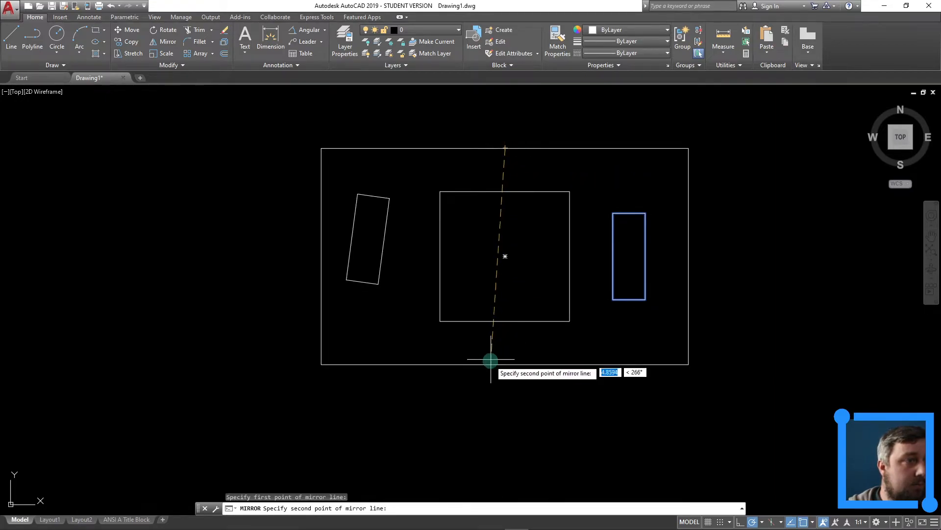
{"action": "mouse_move", "coordinate": [506, 364]}
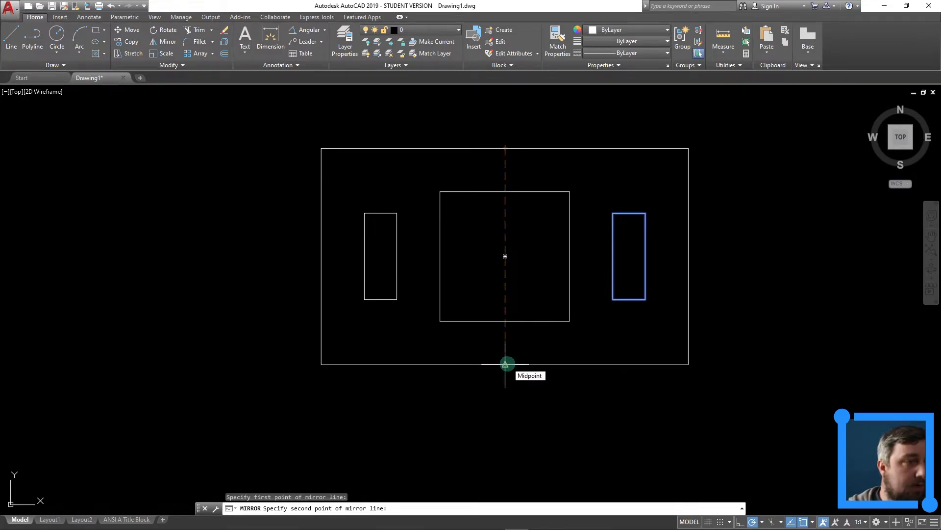
{"action": "left_click", "coordinate": [506, 362]}
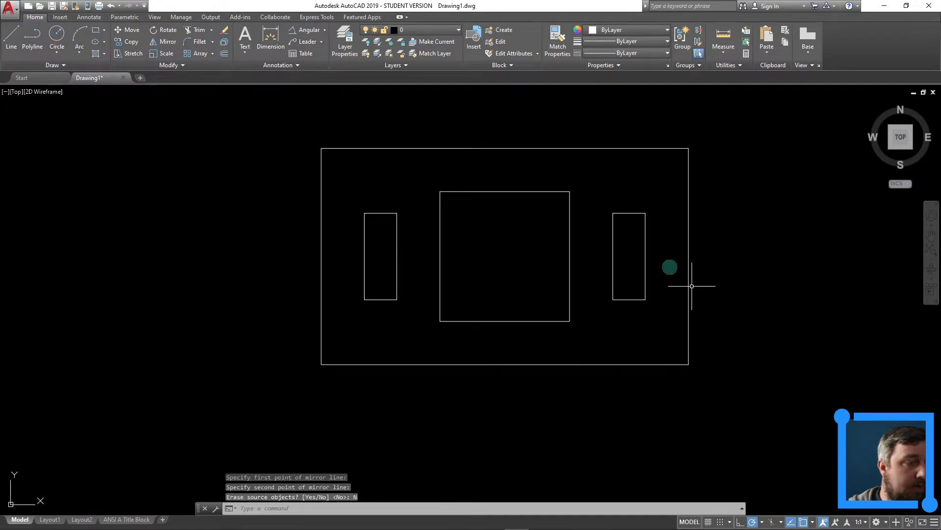
{"action": "mouse_move", "coordinate": [549, 256]}
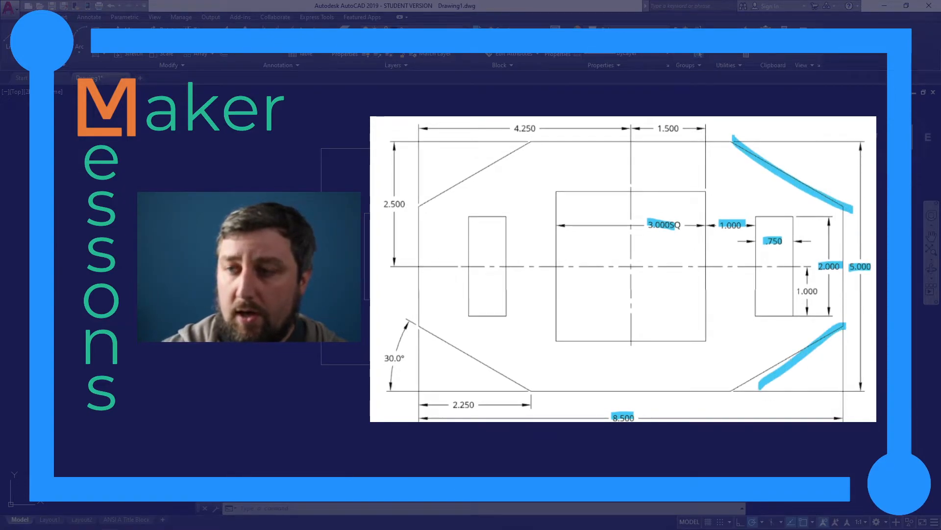
{"action": "left_click", "coordinate": [463, 404]}
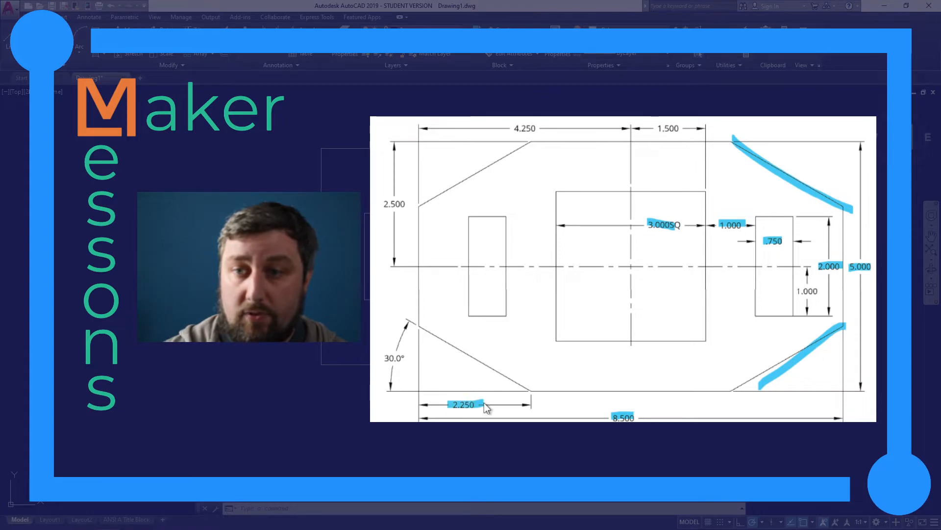
{"action": "mouse_move", "coordinate": [399, 346]}
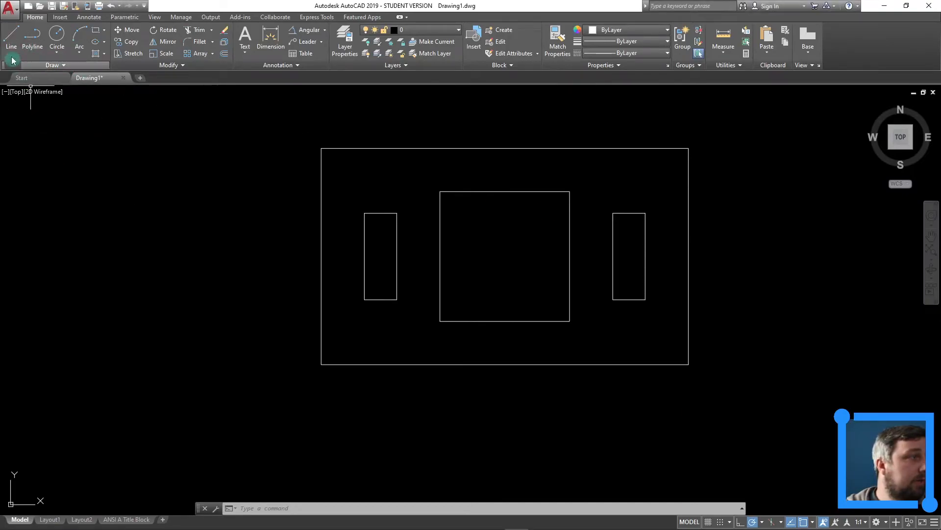
Draw a line from the bottom-right corner, 2.25 leftward, then at a 30° angle.
{"action": "left_click", "coordinate": [10, 38]}
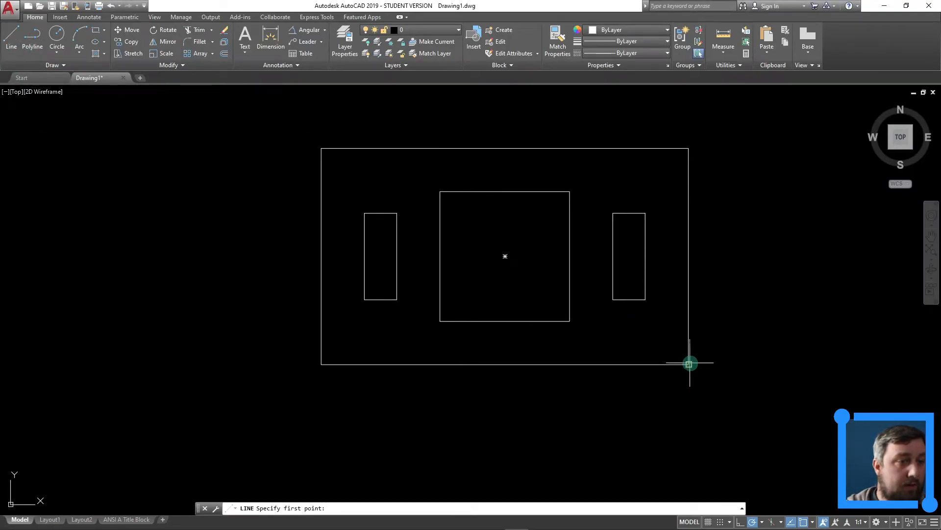
{"action": "left_click", "coordinate": [321, 364]}
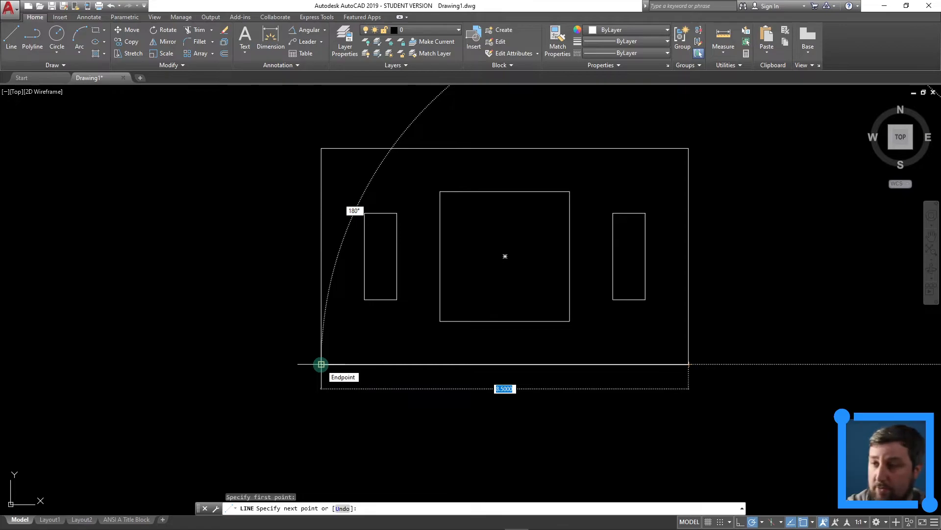
{"action": "type", "text": "2.25"}
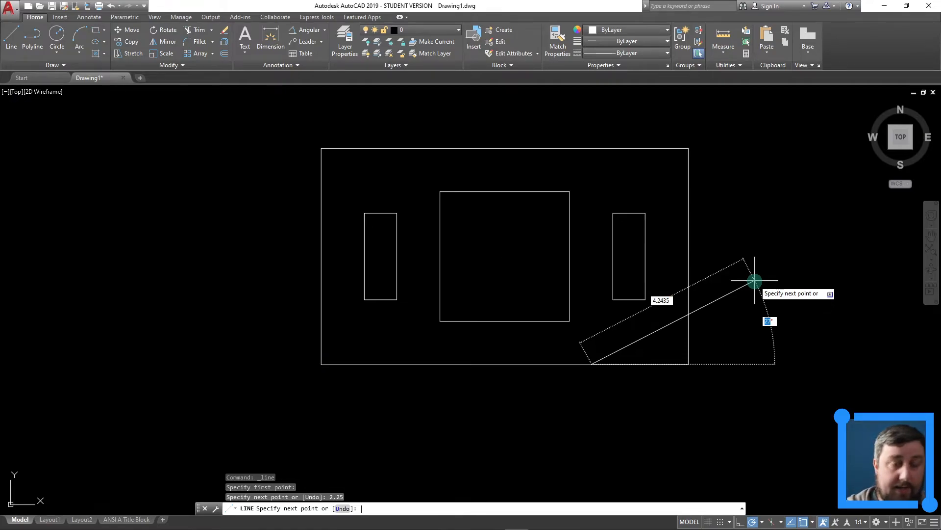
{"action": "type", "text": "30"}
{"action": "type", "text": "tr"}
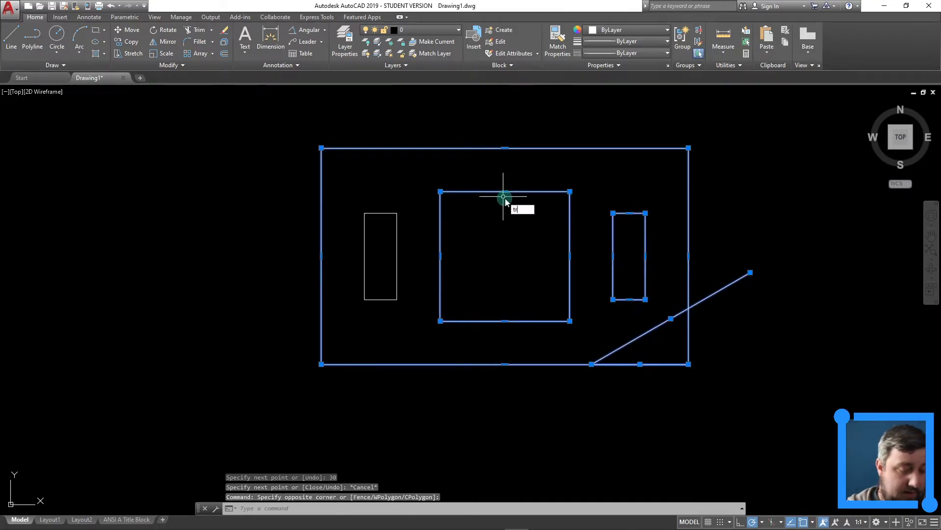
Trim the bottom-right corner edges beyond the 30° chamfer line.
{"action": "key", "text": "Return"}
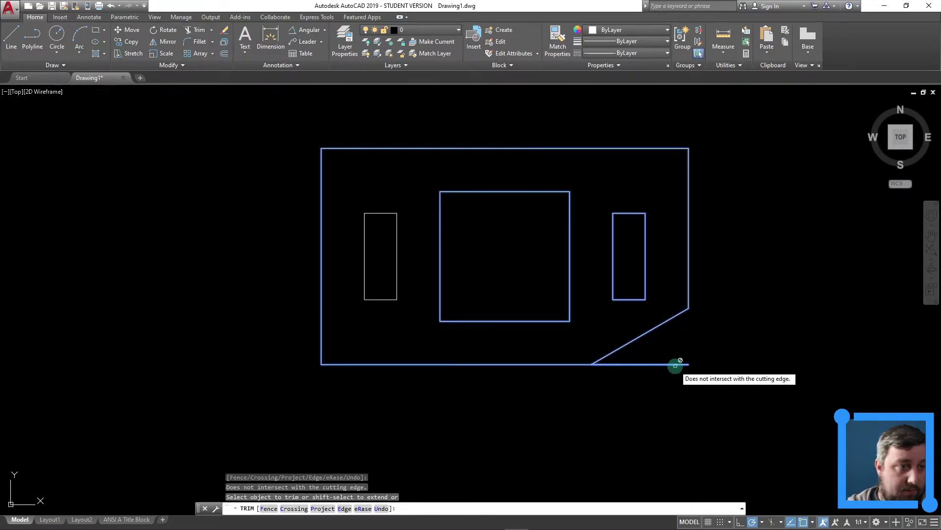
{"action": "left_click", "coordinate": [670, 364]}
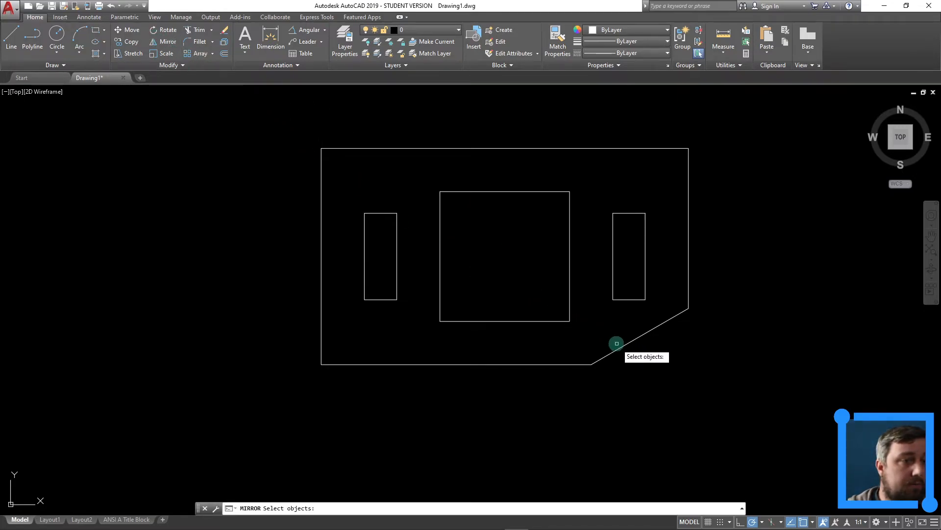
Mirror the chamfer to the top-right, then both chamfers to the left corners, keeping originals.
{"action": "left_click", "coordinate": [616, 343]}
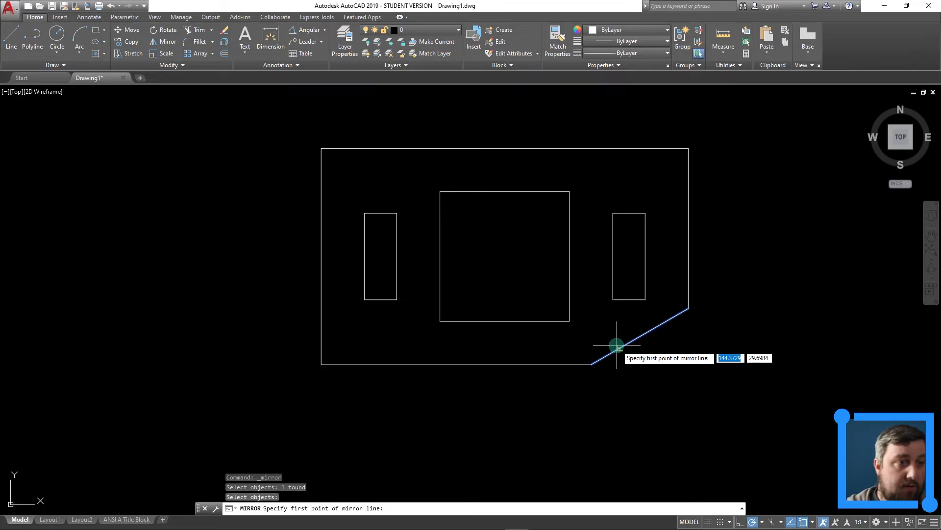
{"action": "mouse_move", "coordinate": [688, 268]}
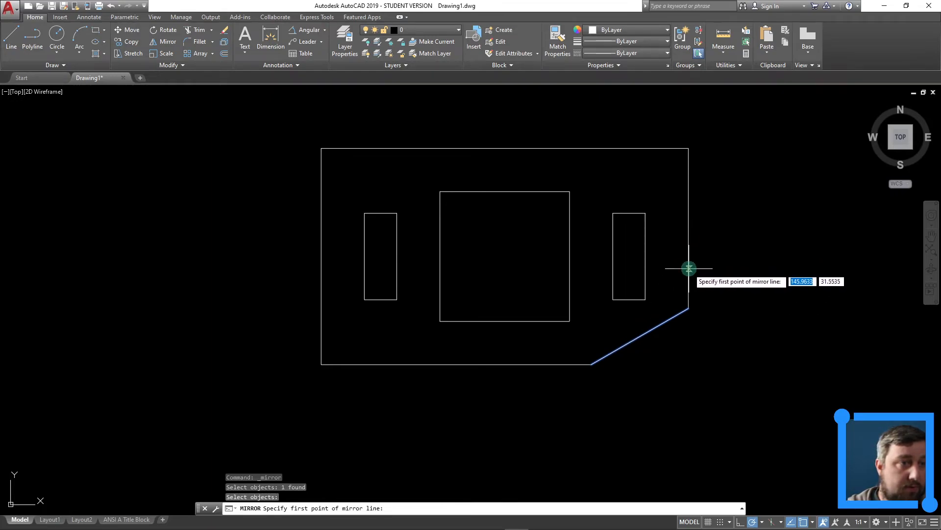
{"action": "mouse_move", "coordinate": [310, 261]}
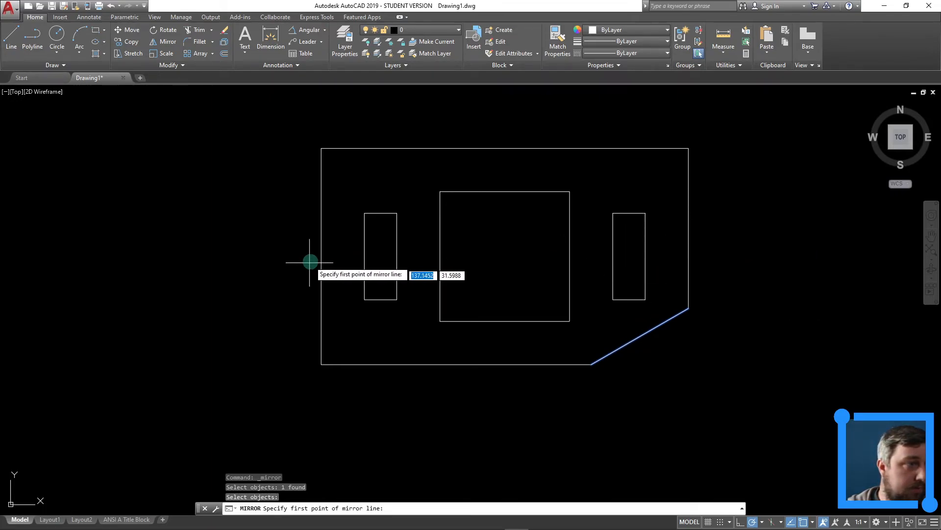
{"action": "mouse_move", "coordinate": [320, 259]}
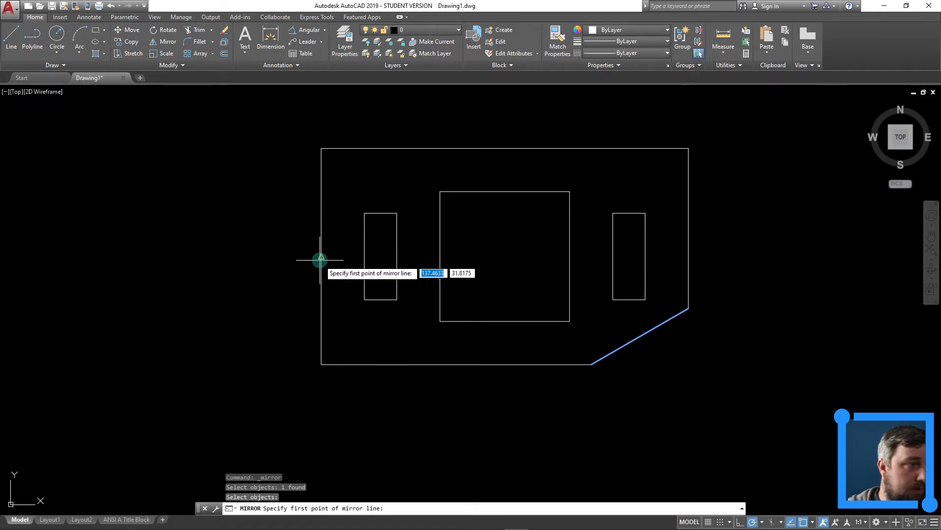
{"action": "left_click", "coordinate": [321, 259]}
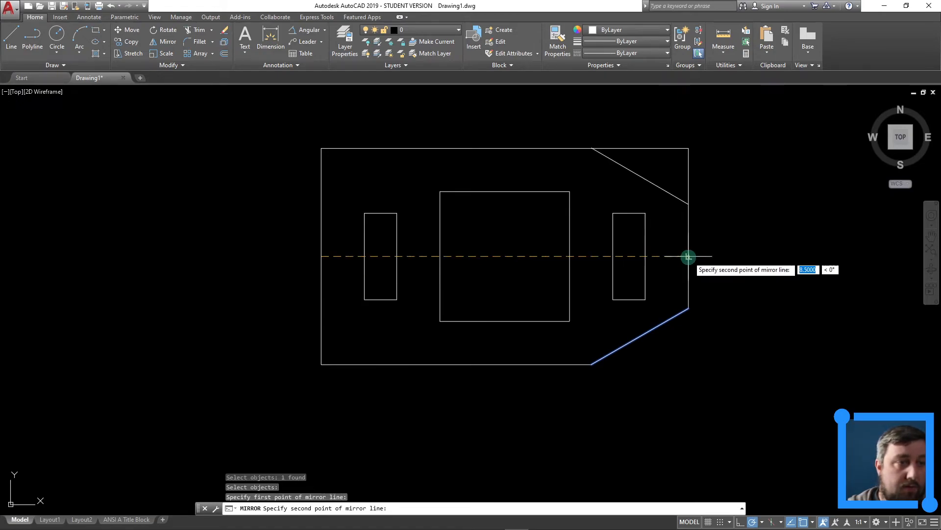
{"action": "left_click", "coordinate": [688, 257]}
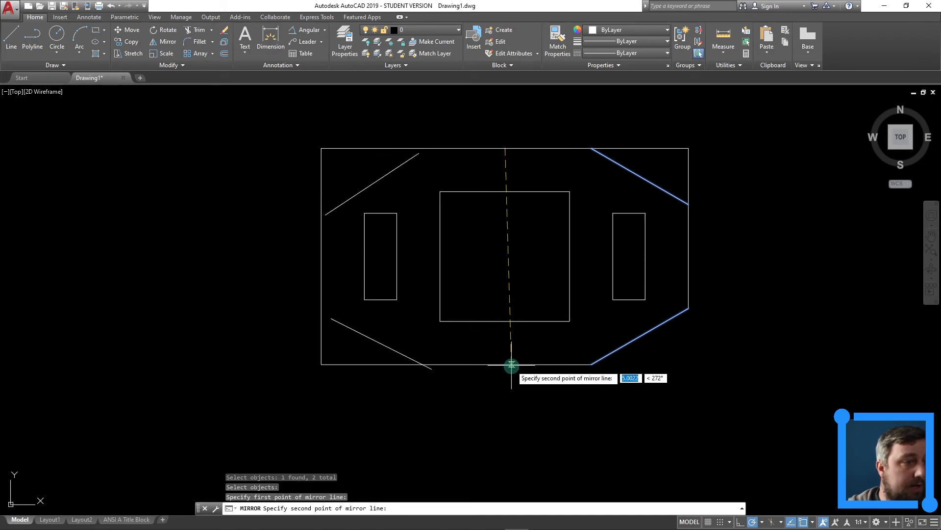
{"action": "mouse_move", "coordinate": [503, 364]}
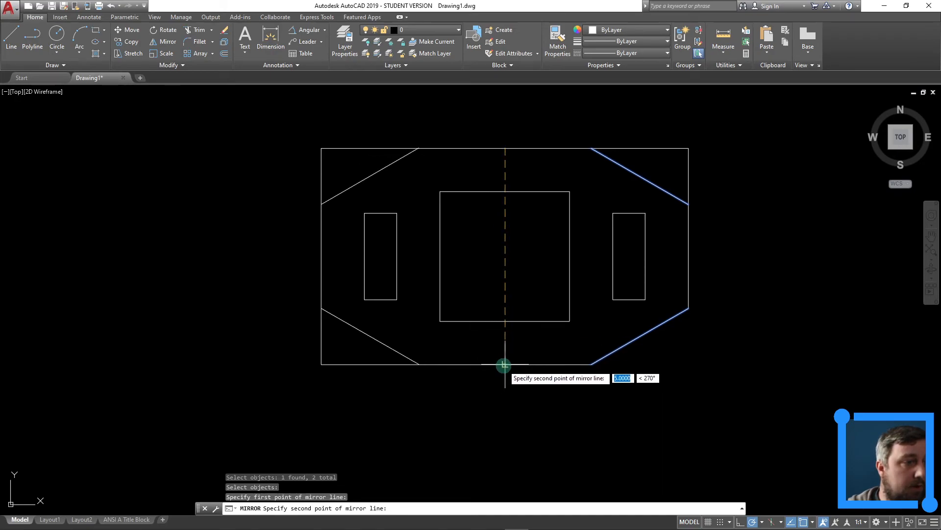
{"action": "left_click", "coordinate": [504, 365]}
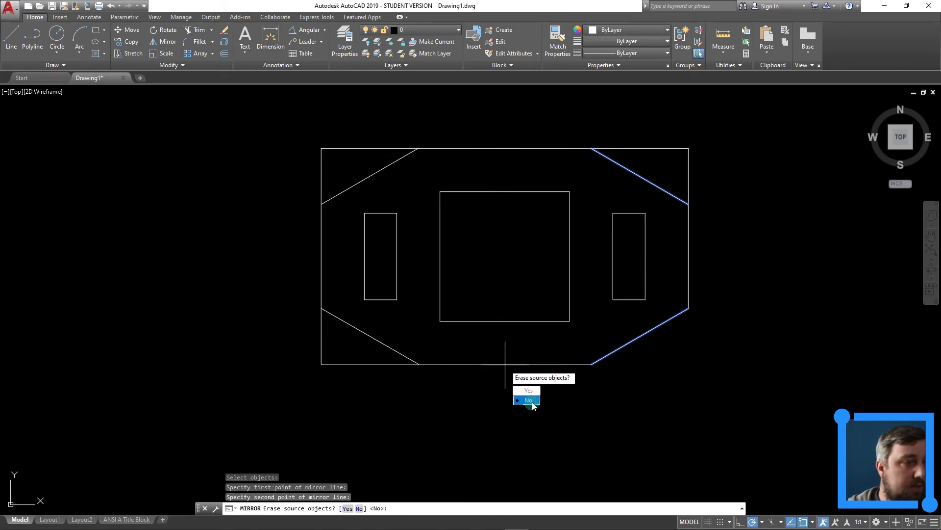
{"action": "left_click", "coordinate": [527, 400]}
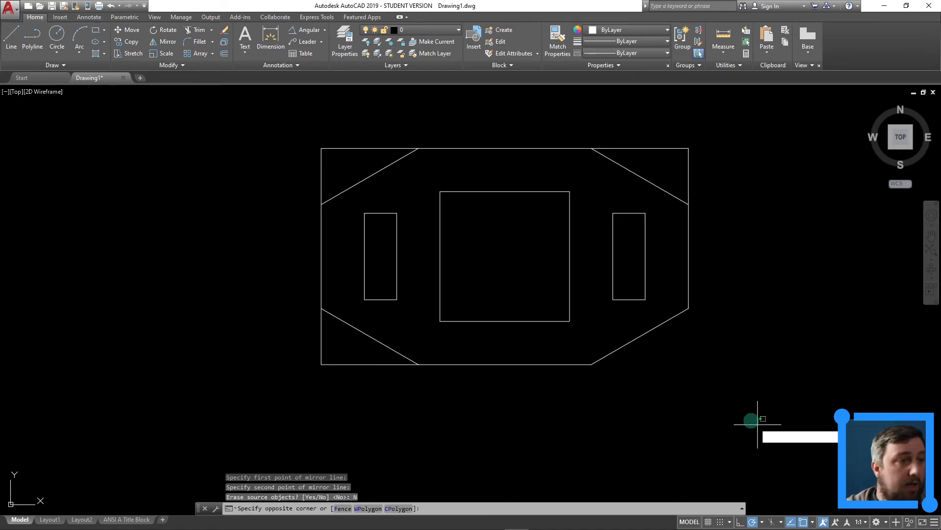